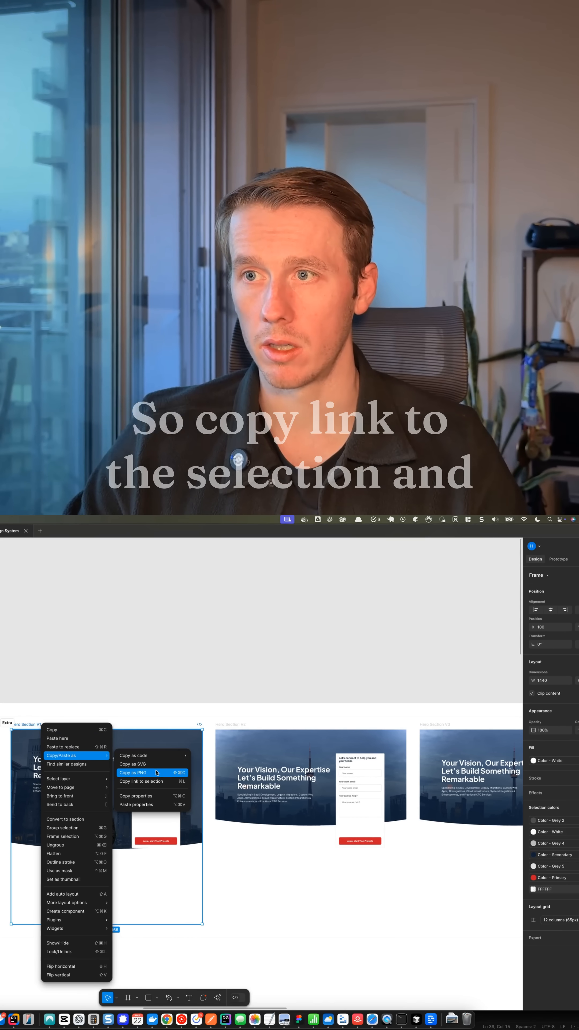
Step: Copy a link to the selected hero section frame via Copy/Paste as > Copy link to selection
left_click(141, 781)
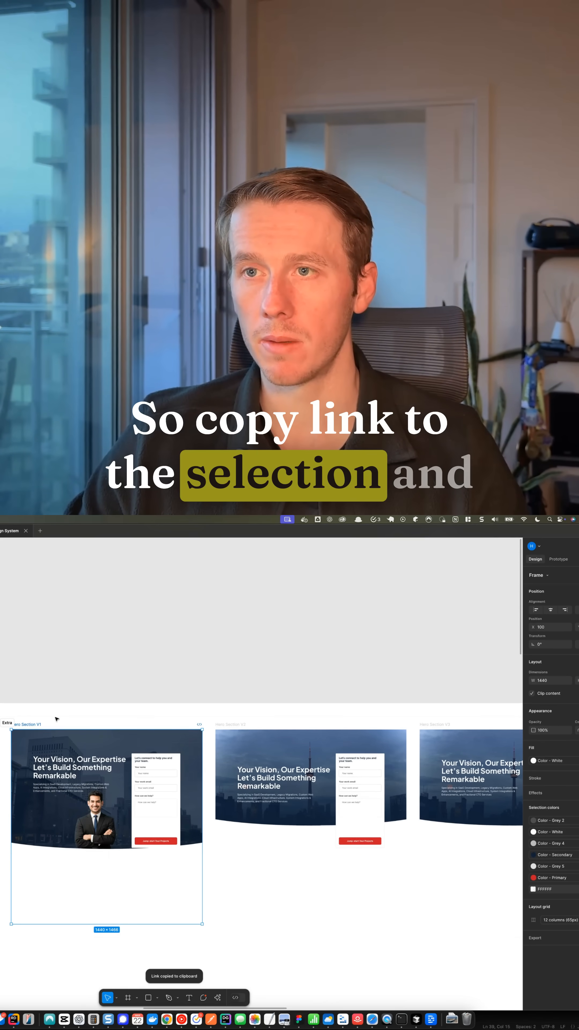